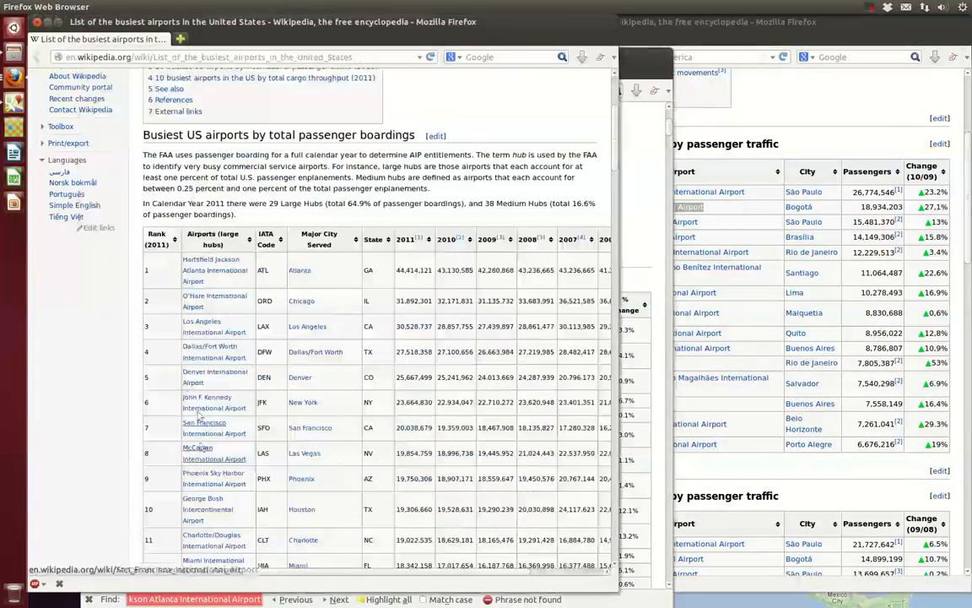
# Step: Follow the link from the busiest airports list to the Airbus A380 article
pyautogui.click(284, 565)
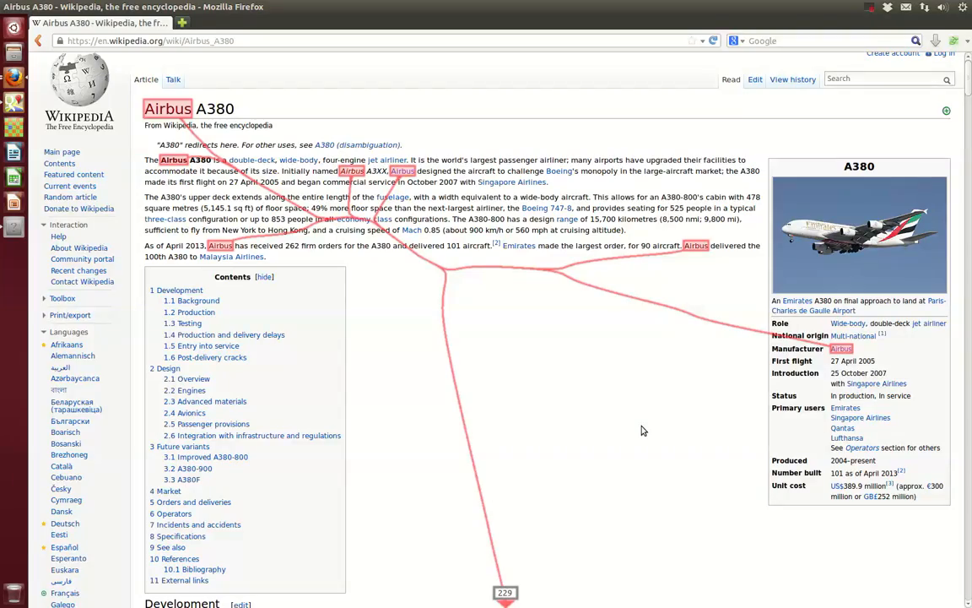
# Step: Scroll the A380 article to its Background and Development sections, links following the Airbus highlights
pyautogui.scroll(-3)
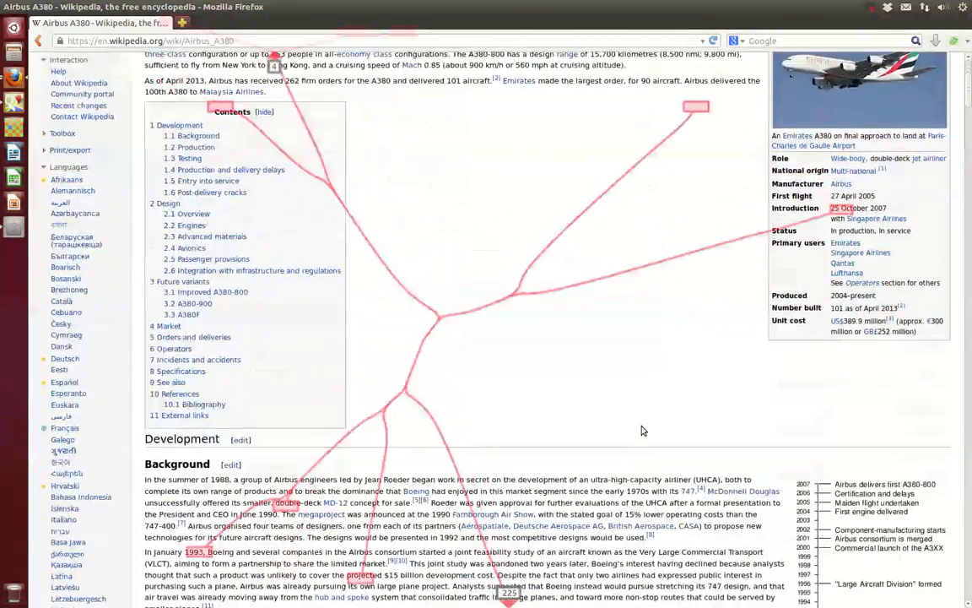
pyautogui.scroll(-3)
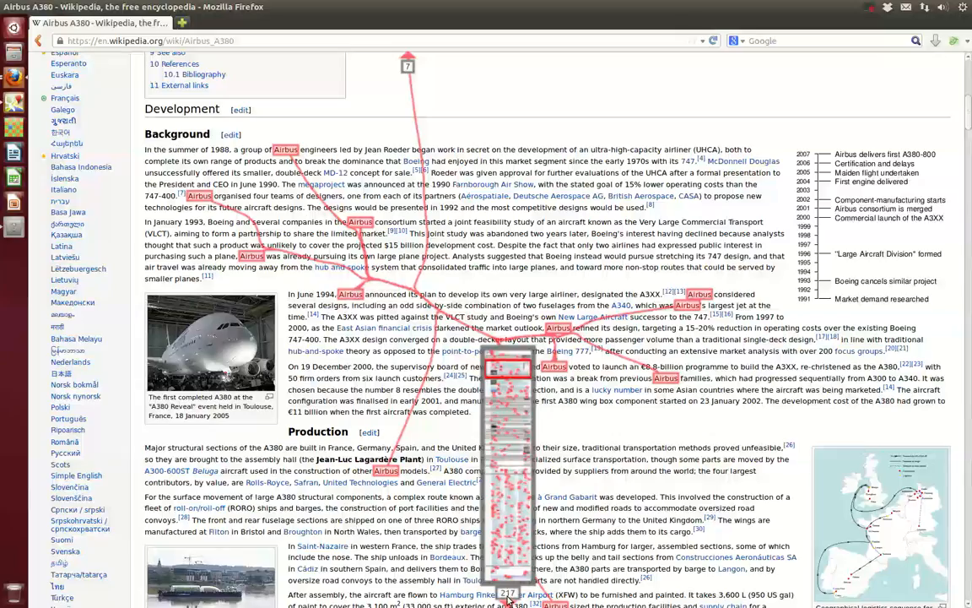
pyautogui.scroll(-3)
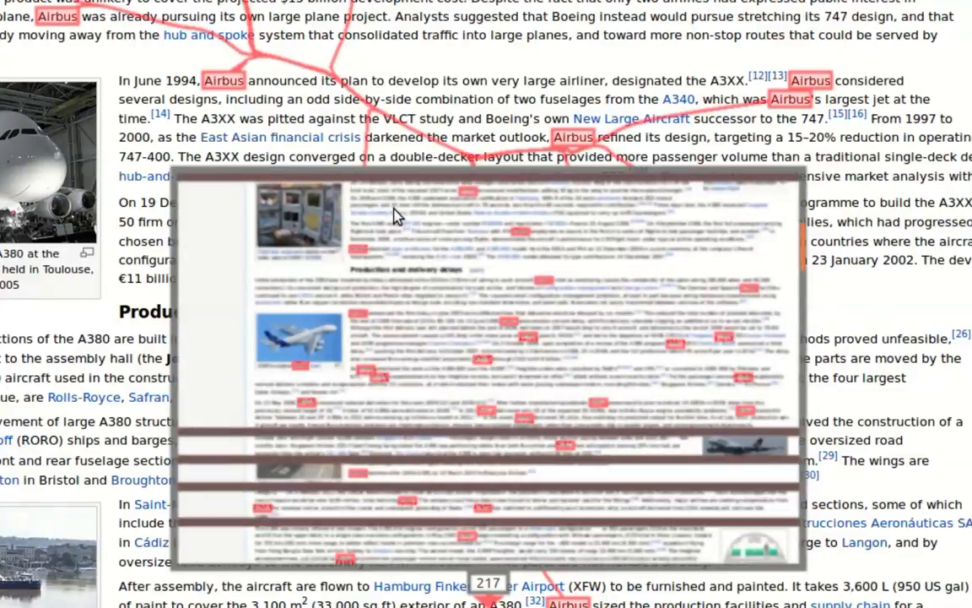
pyautogui.scroll(3)
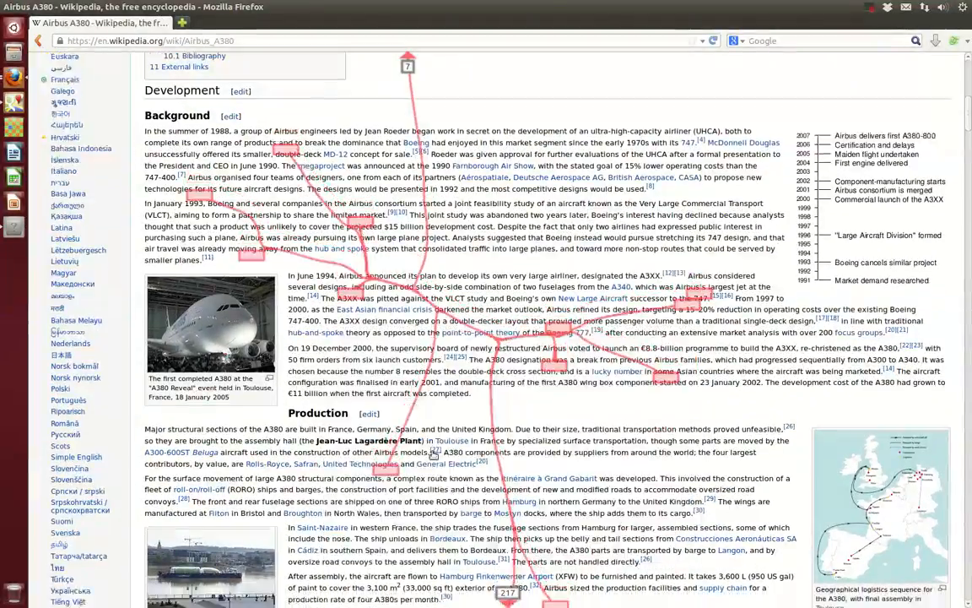
# Step: Scroll the A380 article to the avionics and passenger provisions sections over the Google Maps window
pyautogui.scroll(-3)
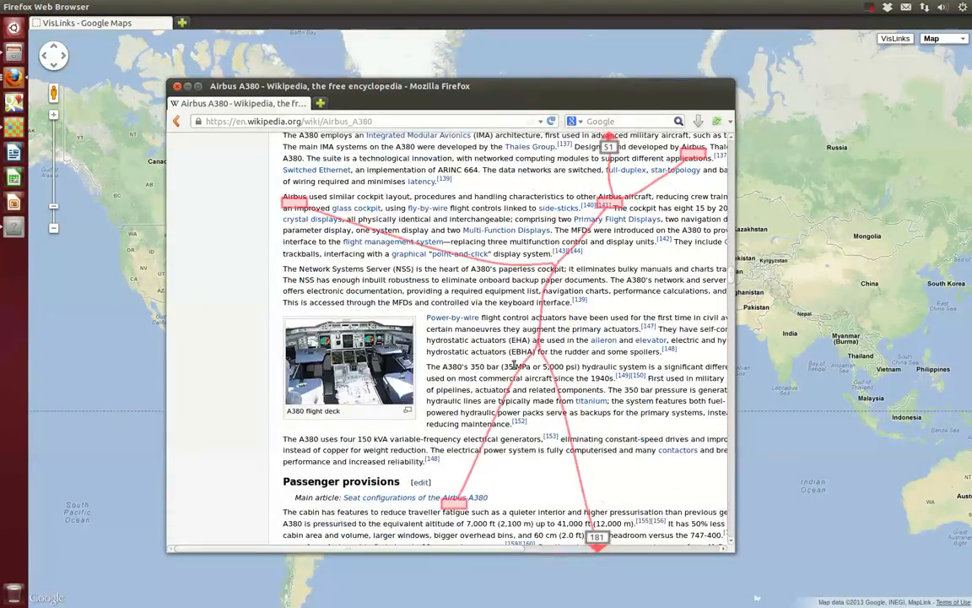
# Step: Scroll the A380 article down to Integration with infrastructure and regulations
pyautogui.scroll(-3)
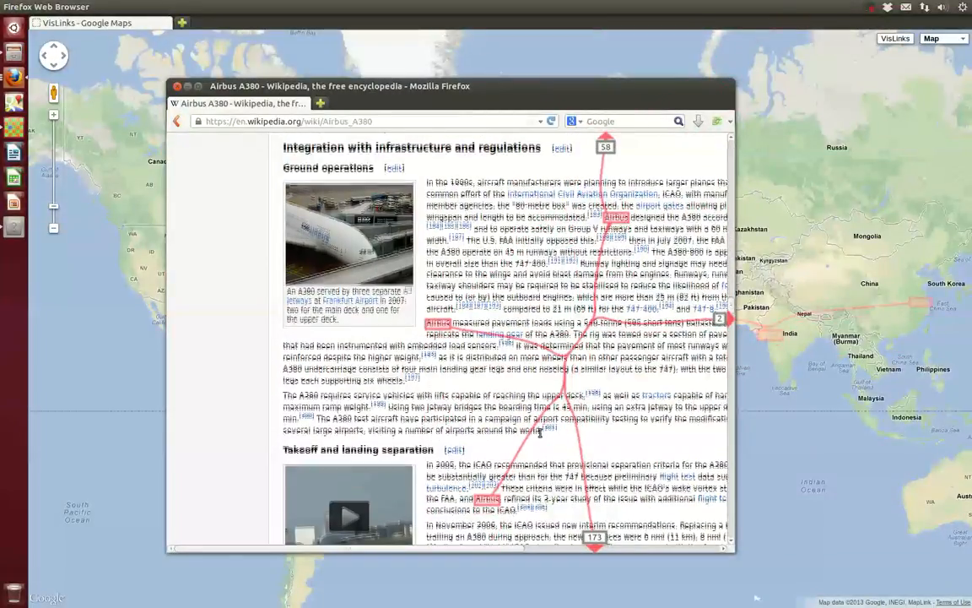
pyautogui.scroll(-3)
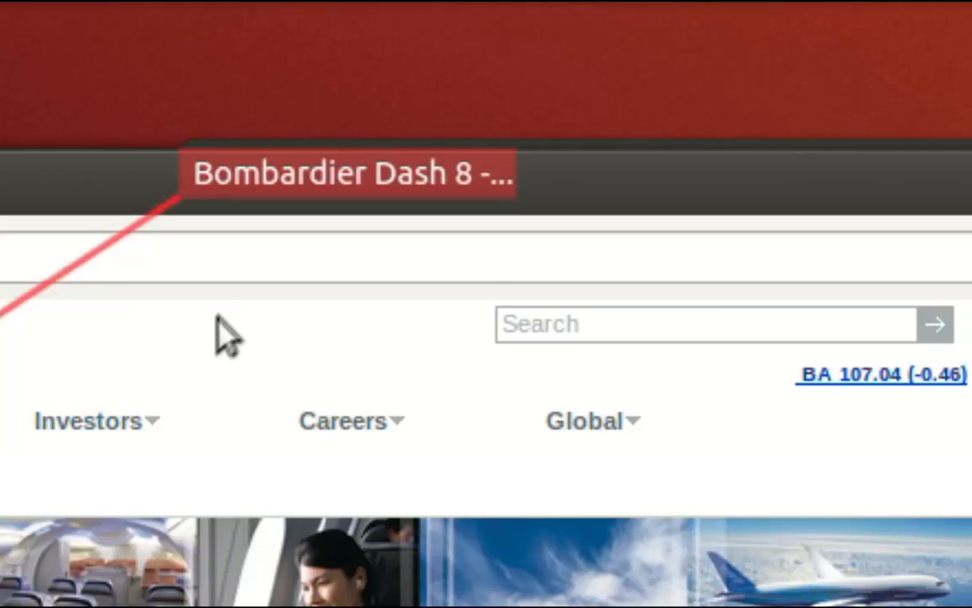
pyautogui.moveTo(290, 245)
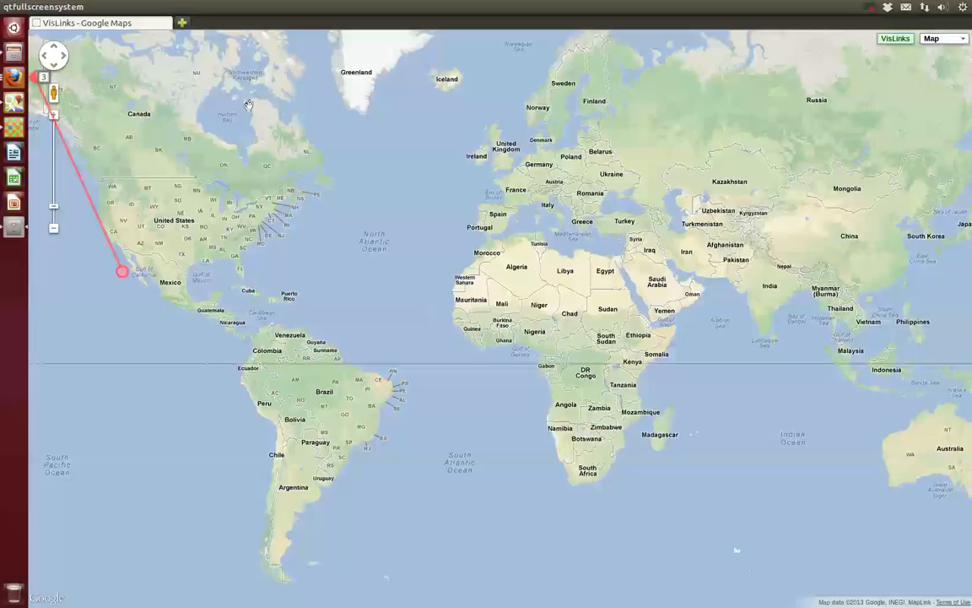
# Step: Dismiss the map context menu and reveal the hidden C-130 Hercules crashes list preview linked to Texas
pyautogui.rightClick(182, 254)
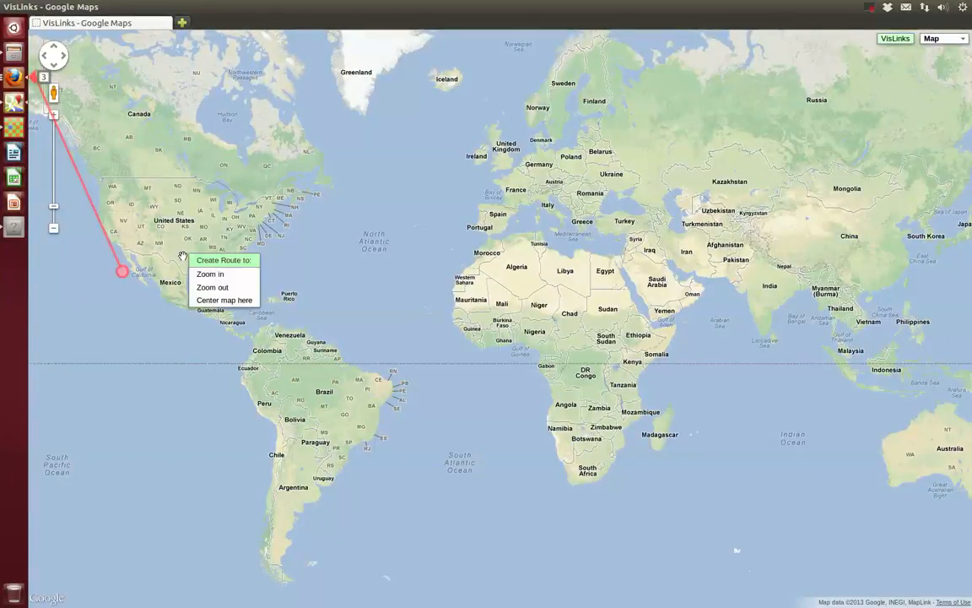
pyautogui.click(210, 273)
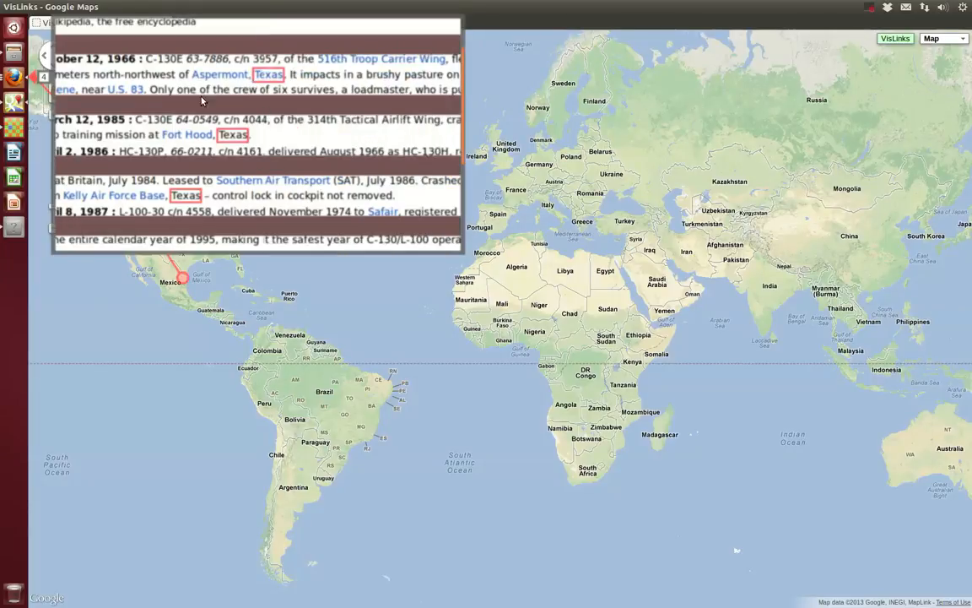
pyautogui.scroll(3)
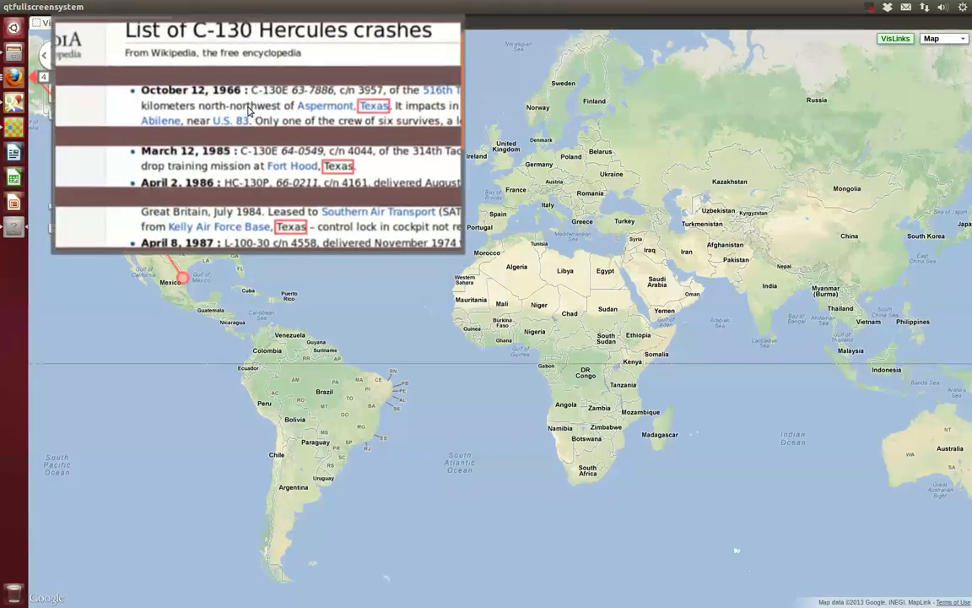